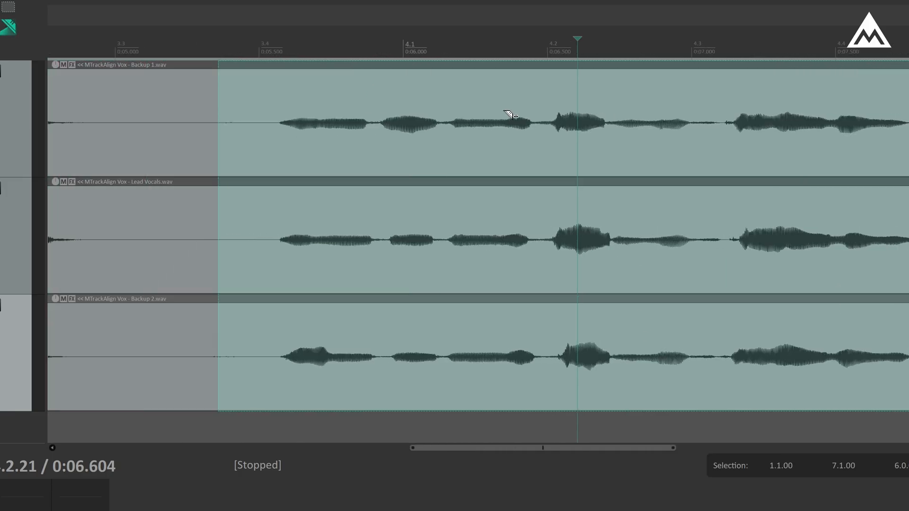
{"action": "mouse_move", "coordinate": [191, 342]}
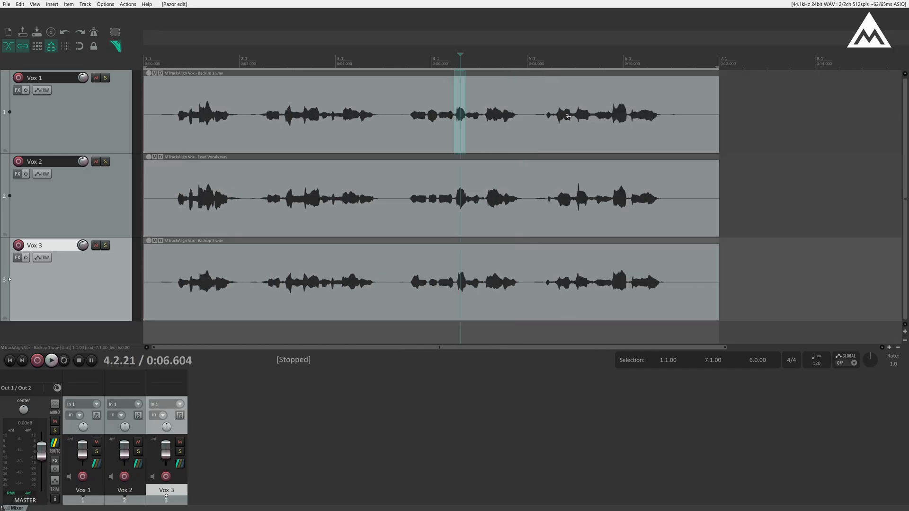
Step: Add VST3: MTrackAlign to Vox 1, Vox 2 and Vox 3 from each track's FX browser
{"action": "left_click", "coordinate": [114, 46]}
{"action": "type", "text": "mtrack"}
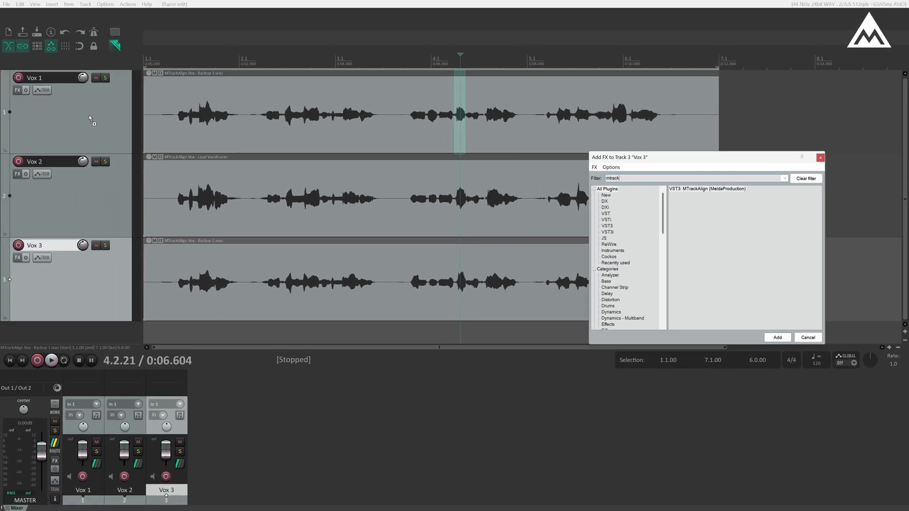
{"action": "left_click", "coordinate": [777, 337]}
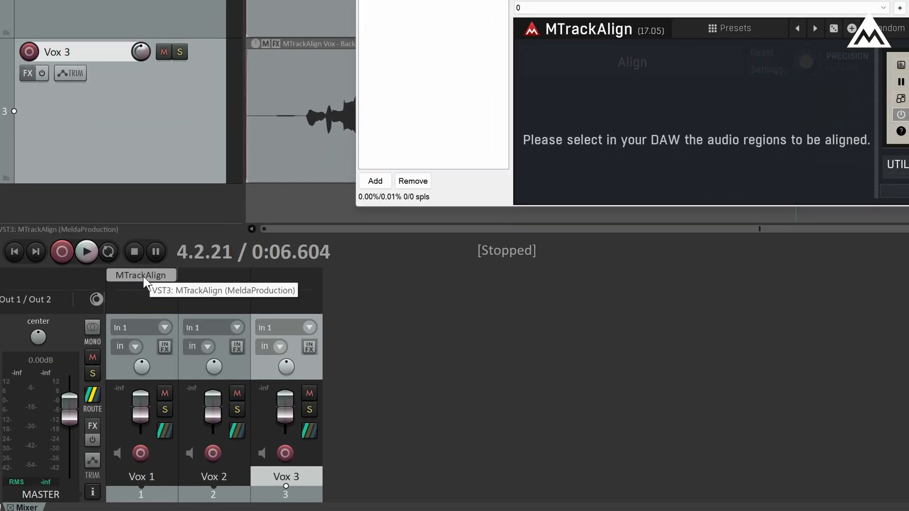
{"action": "mouse_move", "coordinate": [213, 275]}
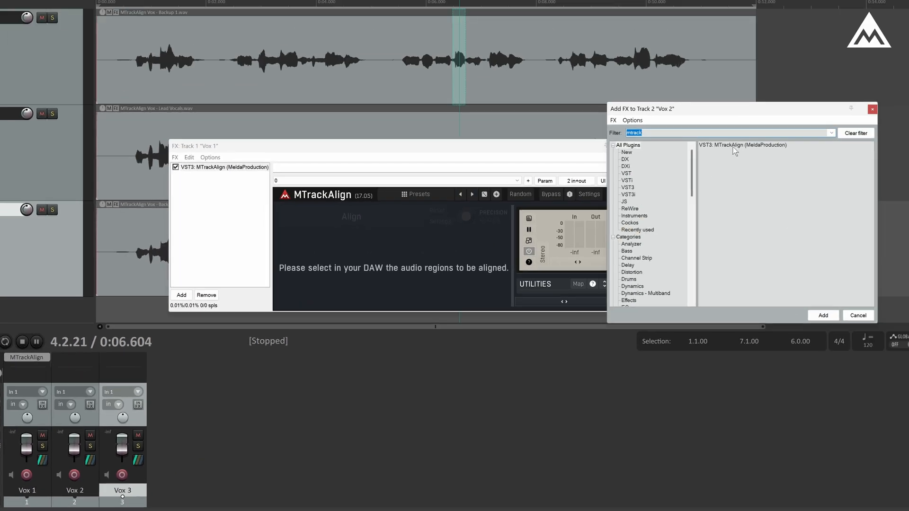
{"action": "left_click", "coordinate": [821, 315]}
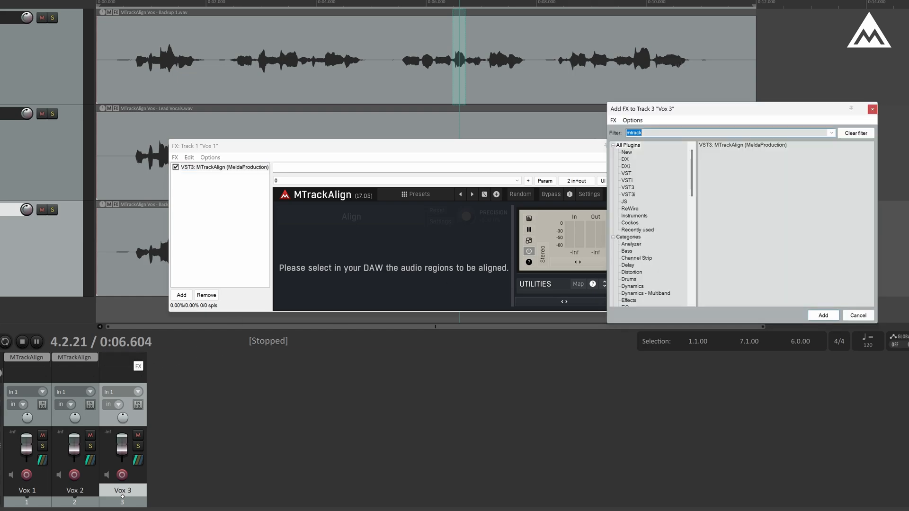
{"action": "left_click", "coordinate": [822, 315]}
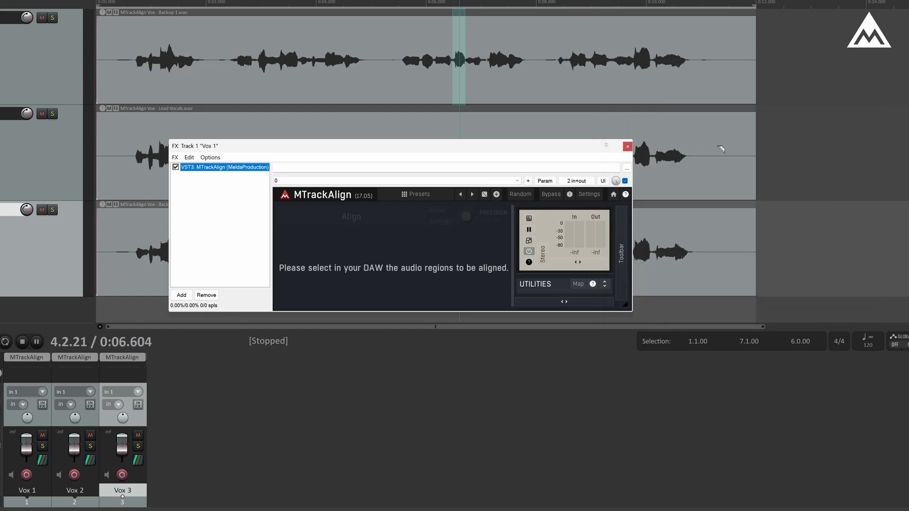
{"action": "mouse_move", "coordinate": [798, 80]}
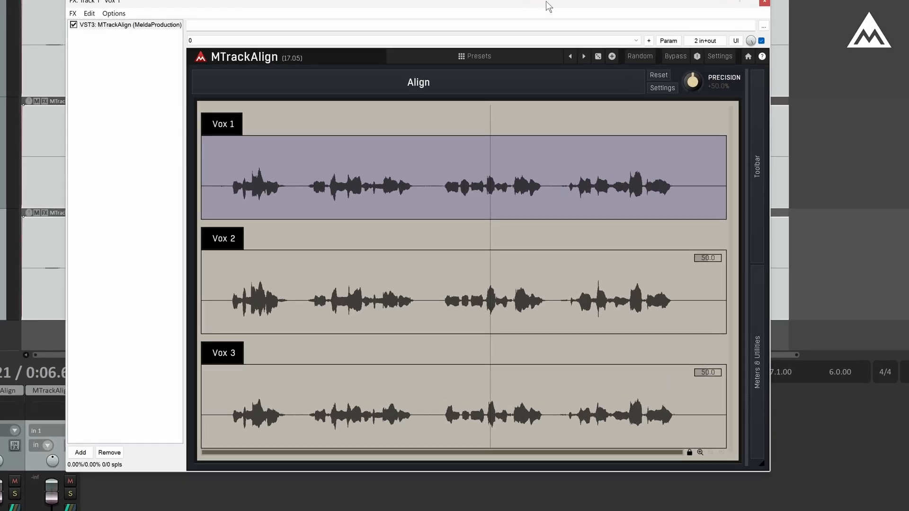
{"action": "mouse_move", "coordinate": [405, 25]}
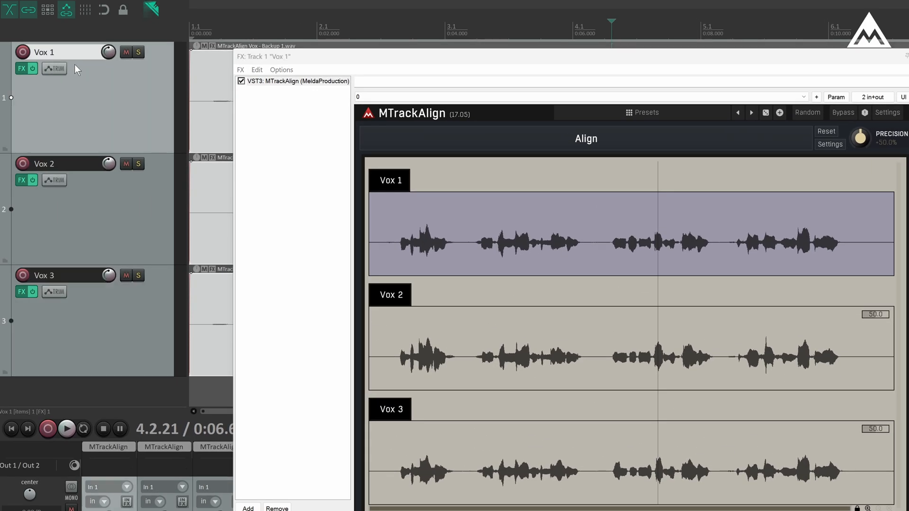
Step: Rename the tracks to Vox 11, Vox 3 and Vox 2 in the track control panel
{"action": "left_click", "coordinate": [93, 209]}
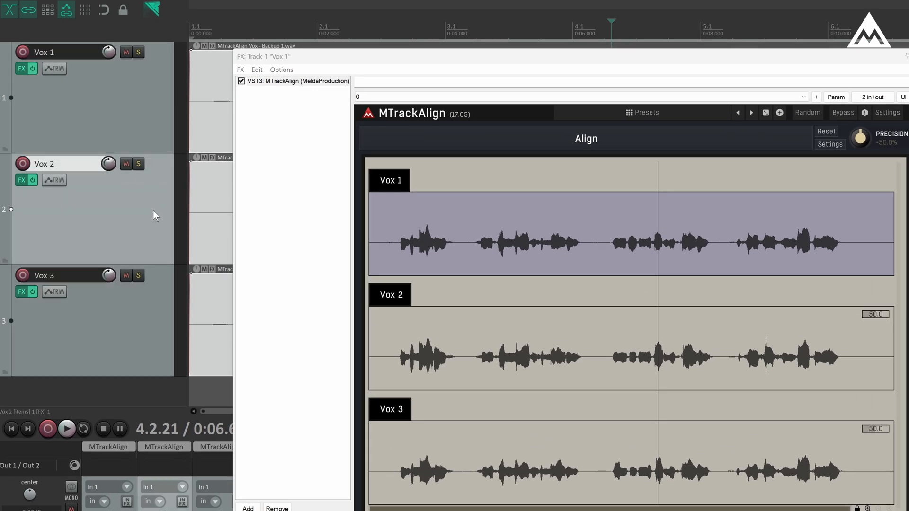
{"action": "double_click", "coordinate": [42, 52]}
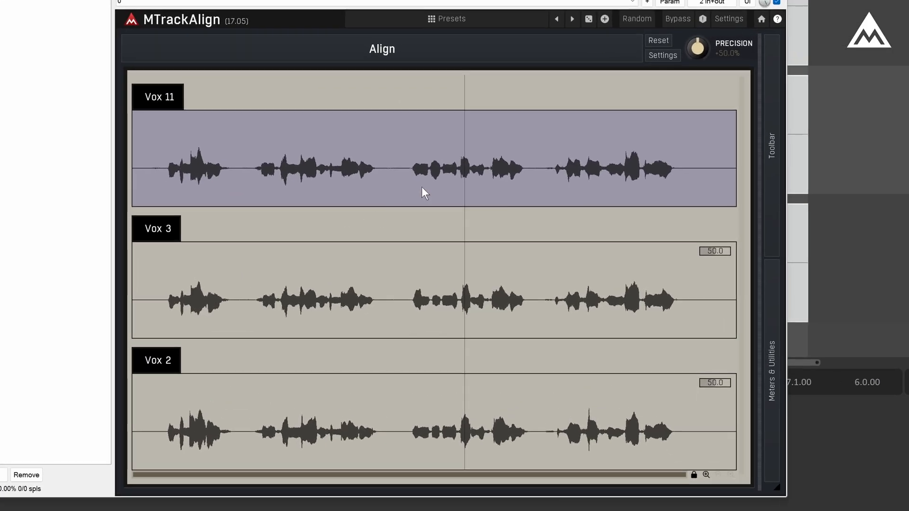
{"action": "mouse_move", "coordinate": [491, 171]}
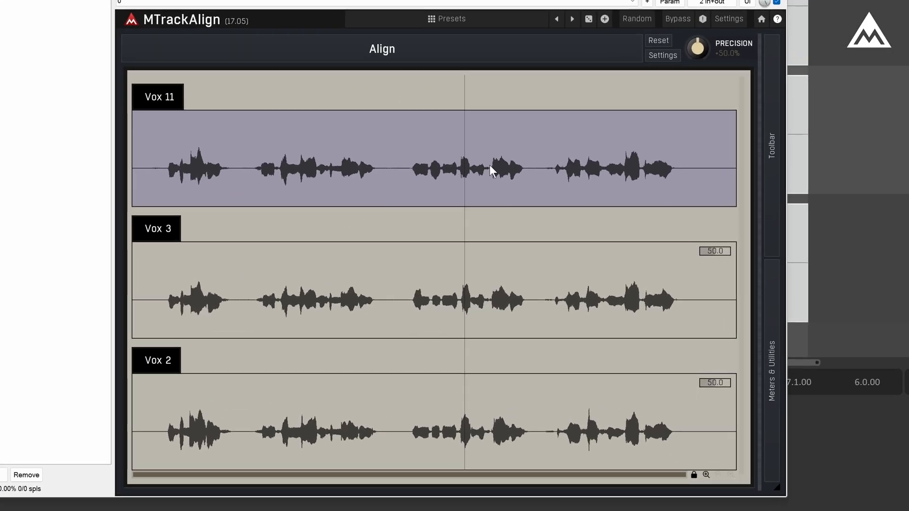
{"action": "mouse_move", "coordinate": [467, 157]}
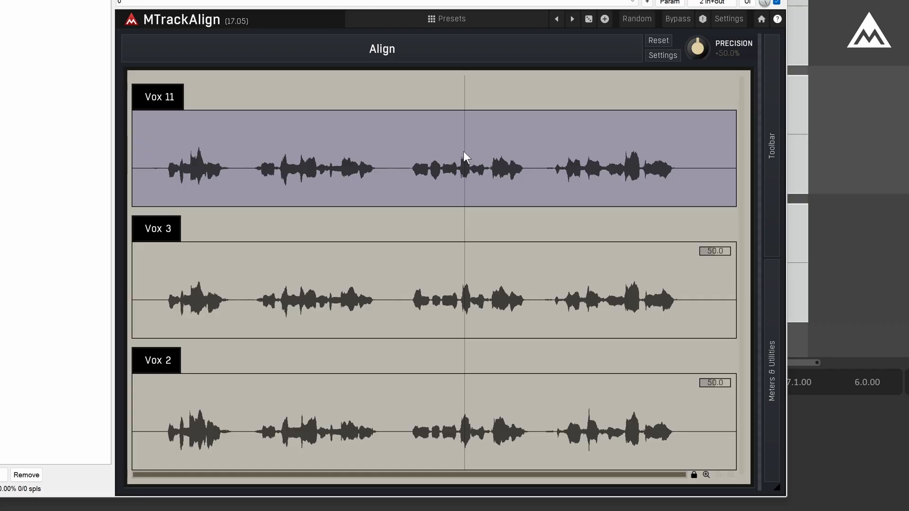
{"action": "mouse_move", "coordinate": [449, 280]}
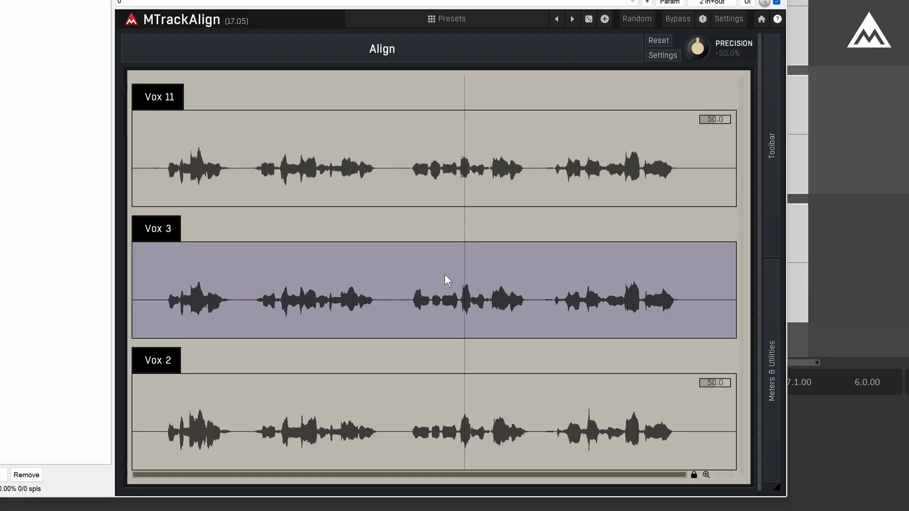
{"action": "left_click", "coordinate": [428, 421]}
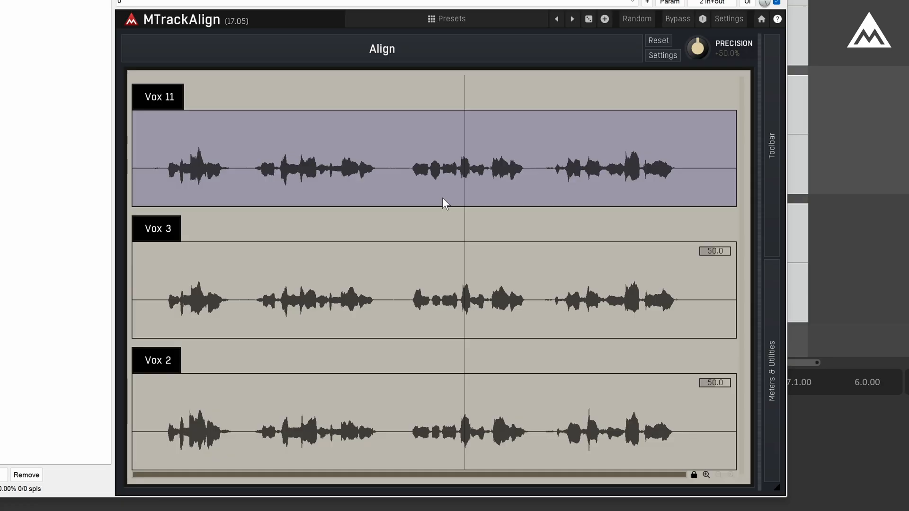
{"action": "mouse_move", "coordinate": [698, 57]}
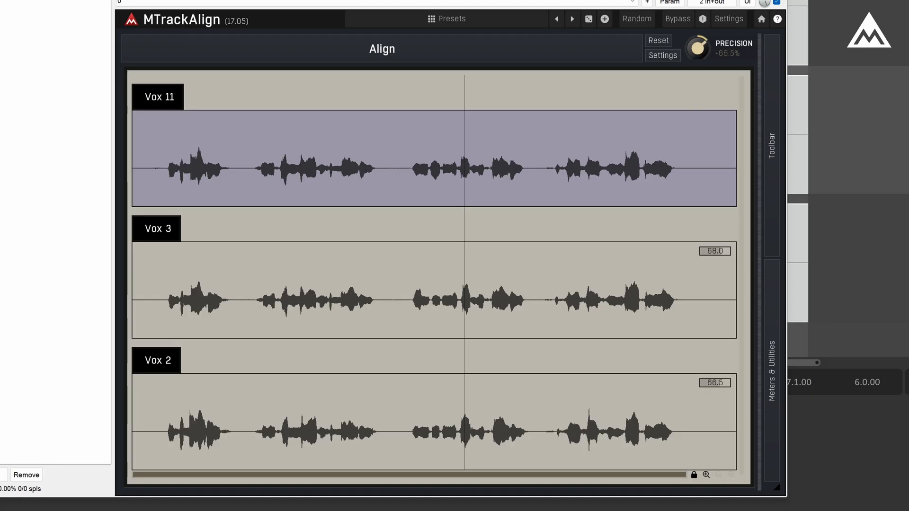
Step: Enter exactly 50% on the Precision knob's keypad and confirm with Ok
{"action": "double_click", "coordinate": [697, 48]}
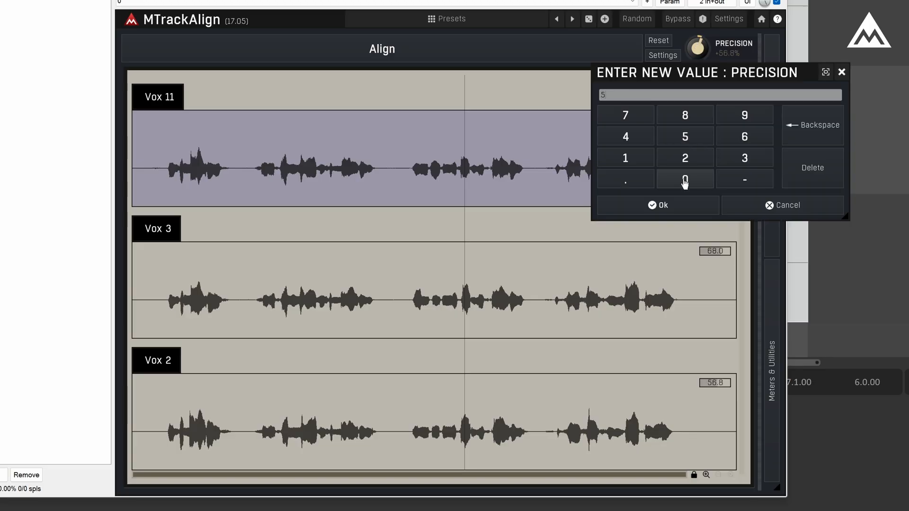
{"action": "left_click", "coordinate": [658, 205]}
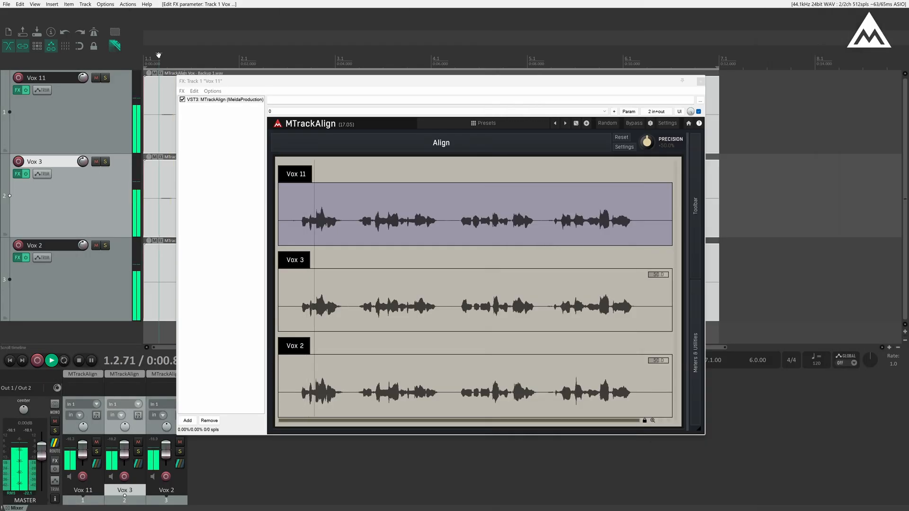
Step: Start playback from the project start so MTrackAlign captures Vox 3 and Vox 2
{"action": "left_click", "coordinate": [51, 360]}
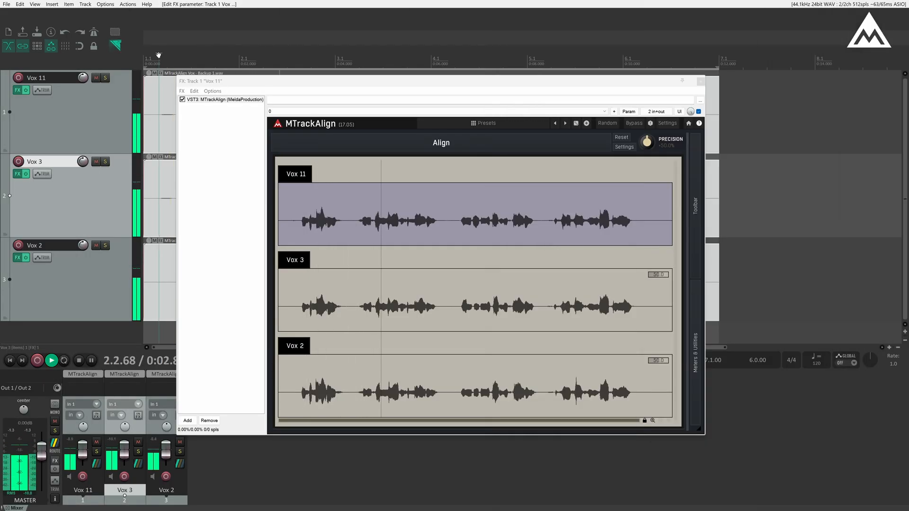
{"action": "left_click", "coordinate": [51, 359]}
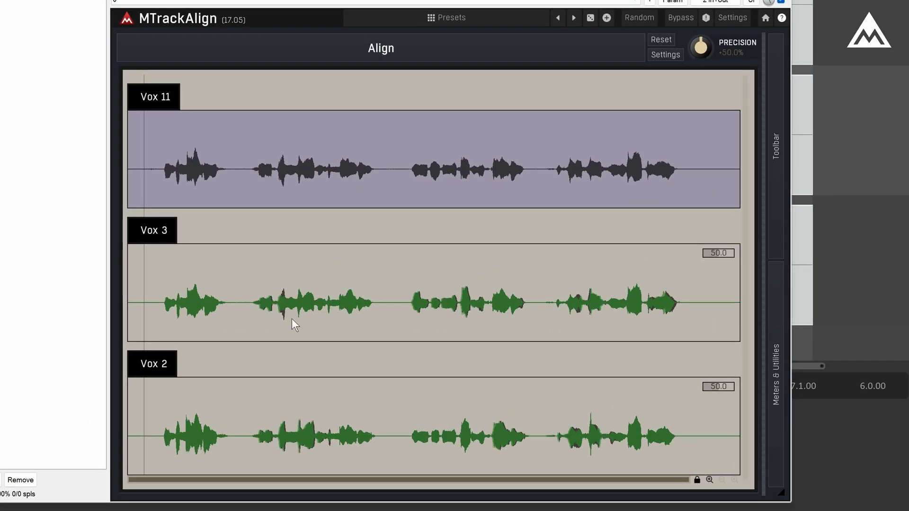
Step: Zoom in and out on the green aligned Vox 3 and Vox 2 waveforms with the magnifier buttons
{"action": "left_click", "coordinate": [710, 479]}
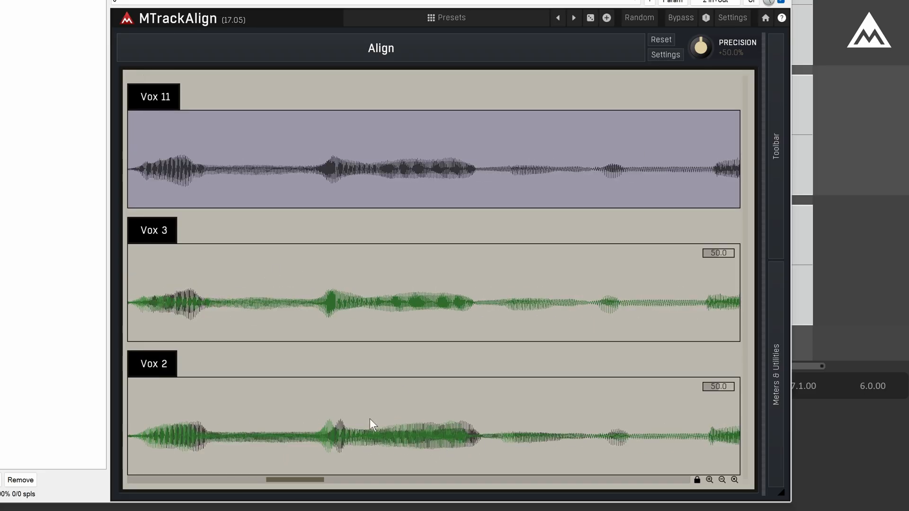
{"action": "left_click", "coordinate": [722, 480]}
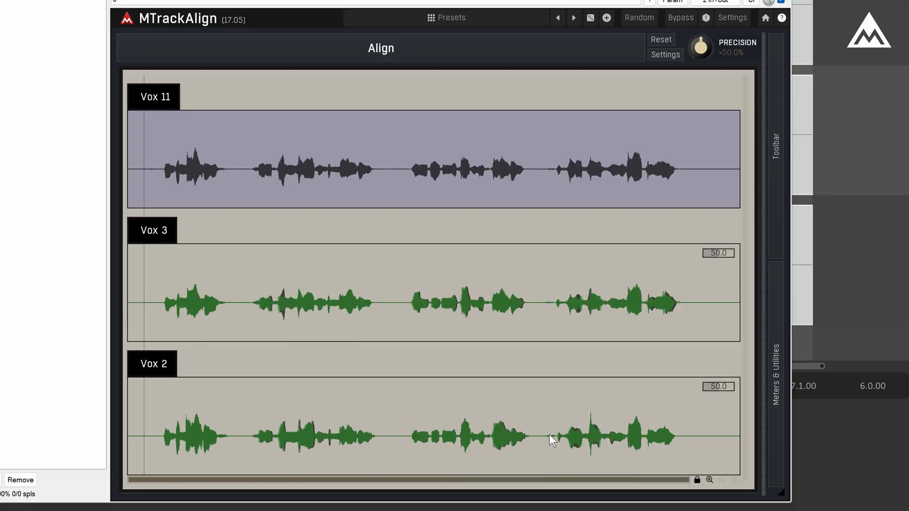
{"action": "left_click", "coordinate": [710, 480]}
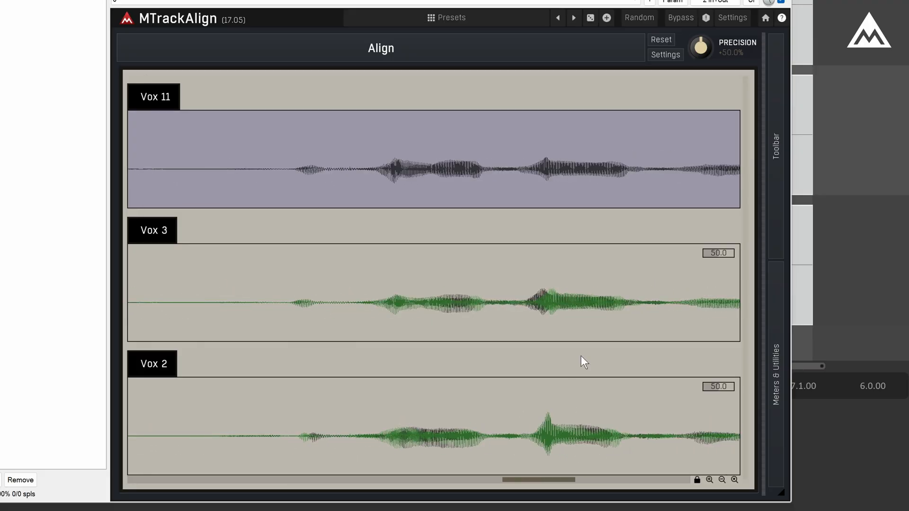
{"action": "left_click", "coordinate": [721, 480]}
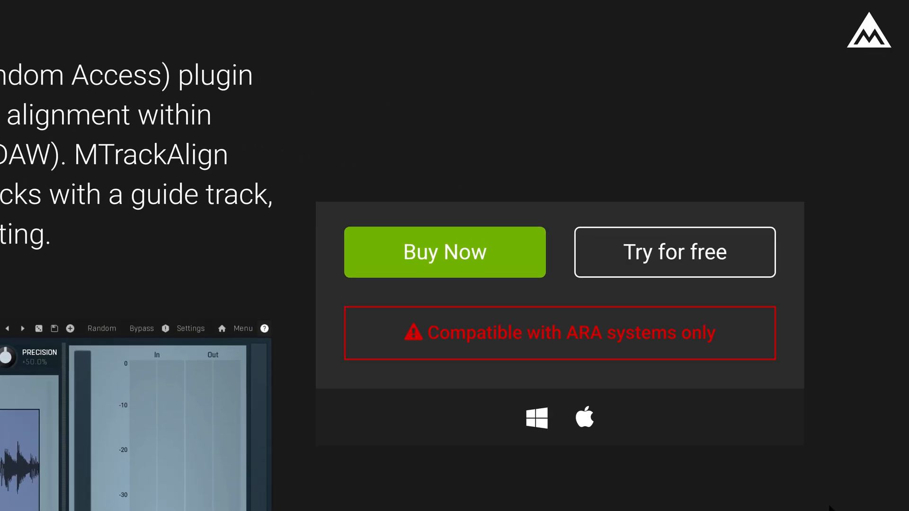
{"action": "mouse_move", "coordinate": [690, 278]}
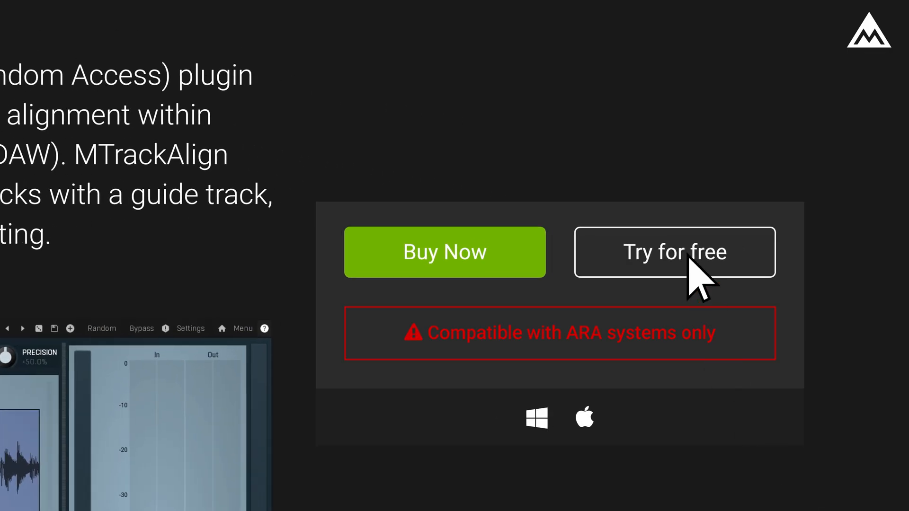